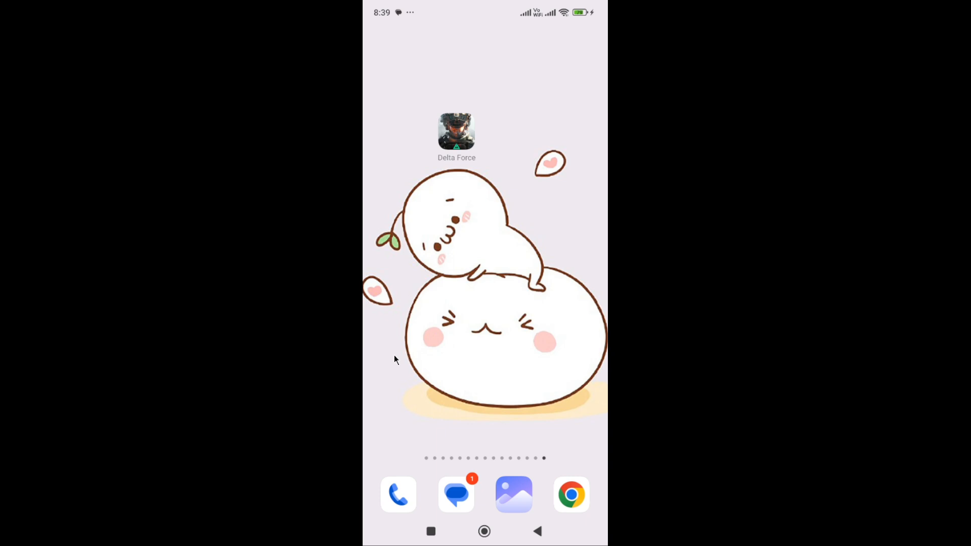
mouse_move(432, 312)
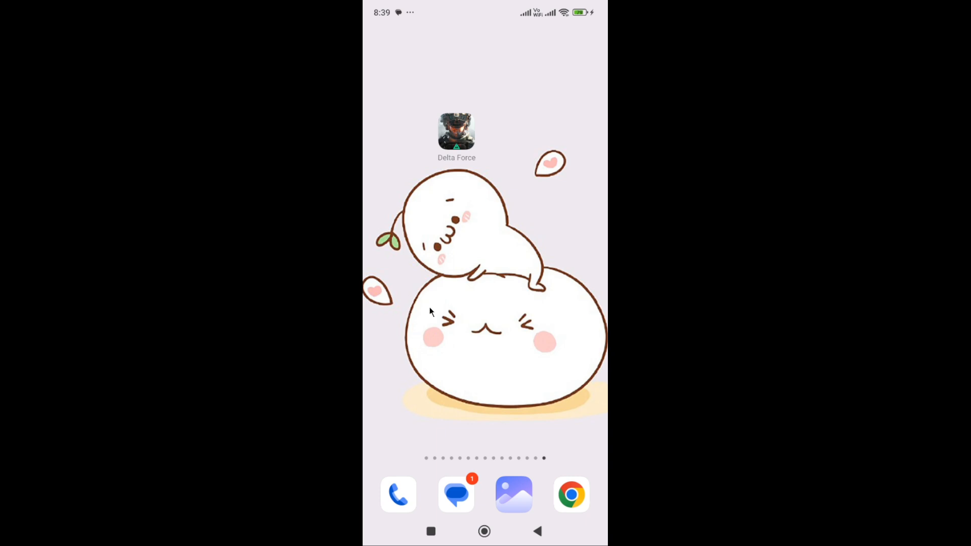
mouse_move(487, 140)
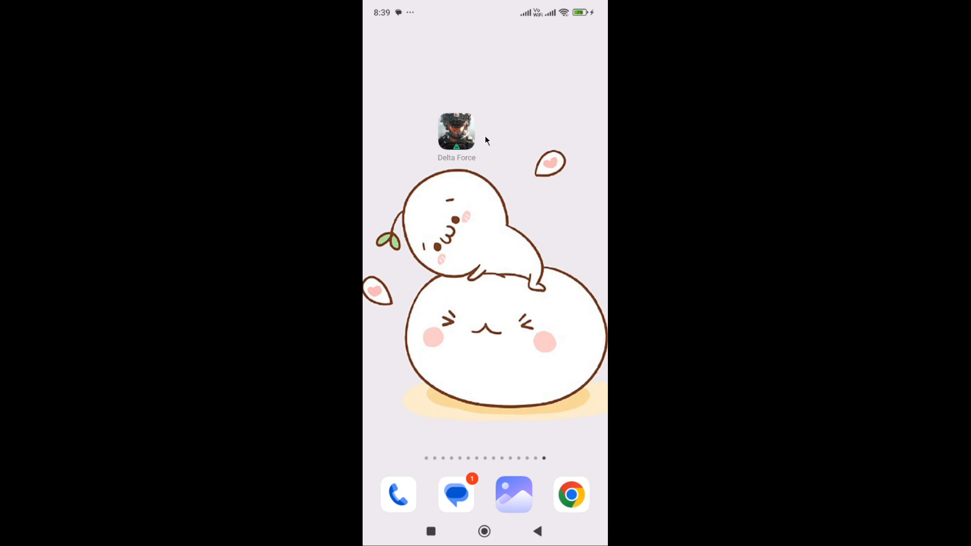
mouse_move(496, 134)
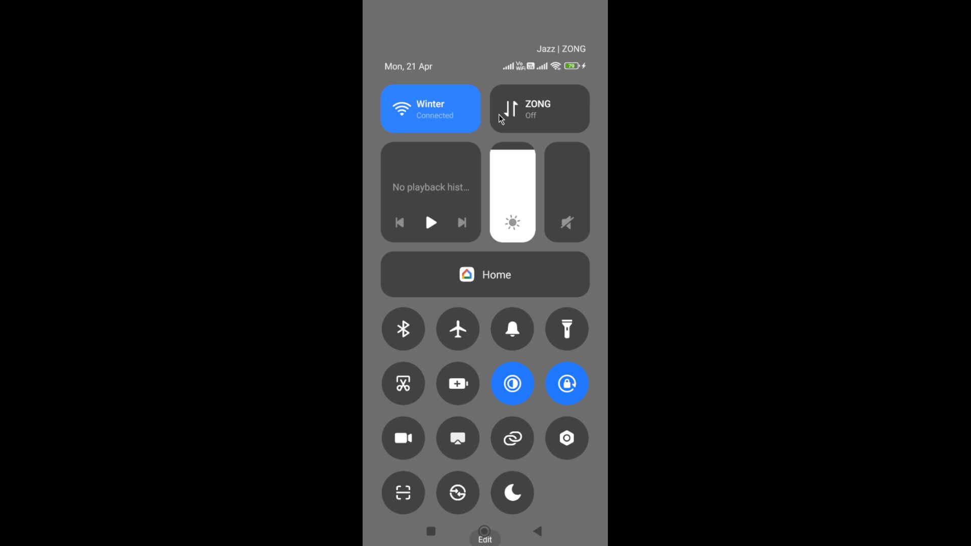
mouse_move(497, 131)
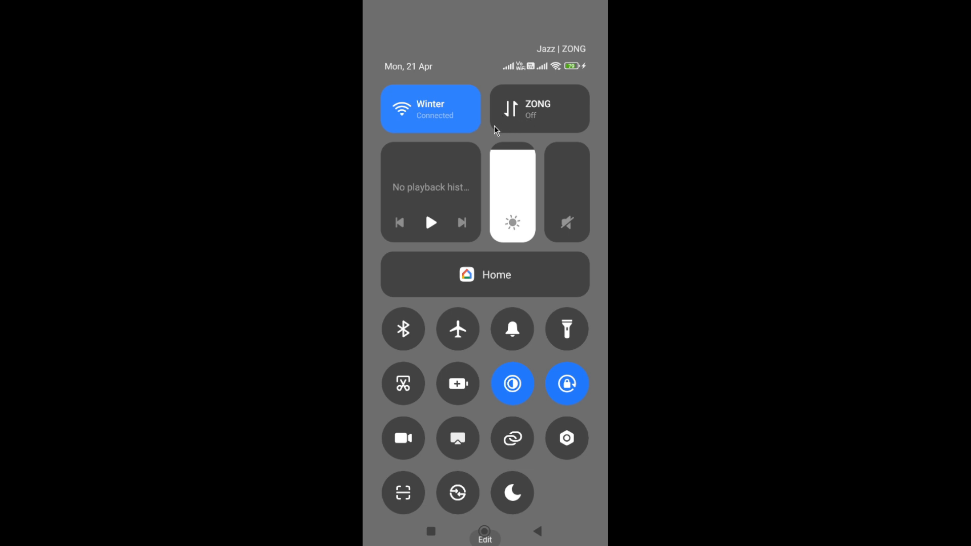
mouse_move(476, 312)
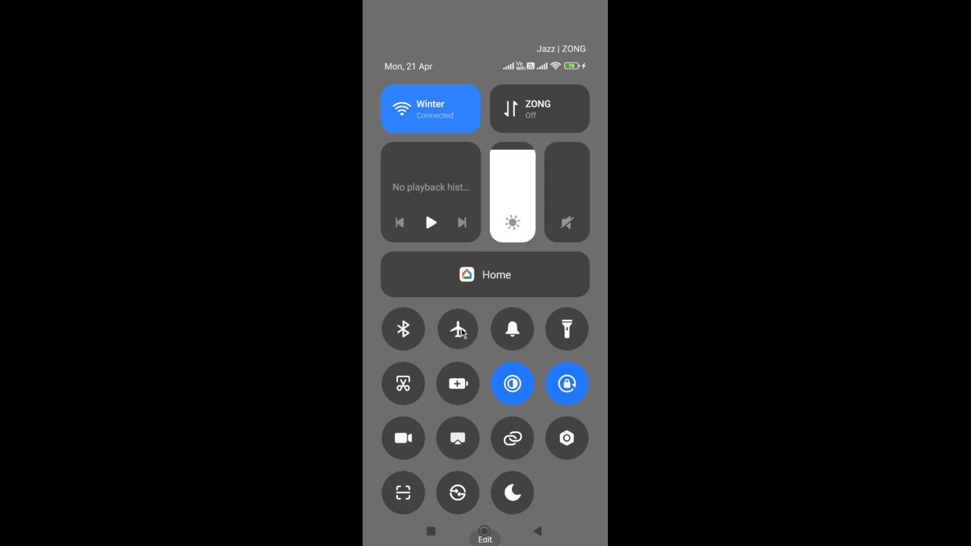
Toggle aeroplane mode on and back off, then return to the home screen.
left_click(457, 329)
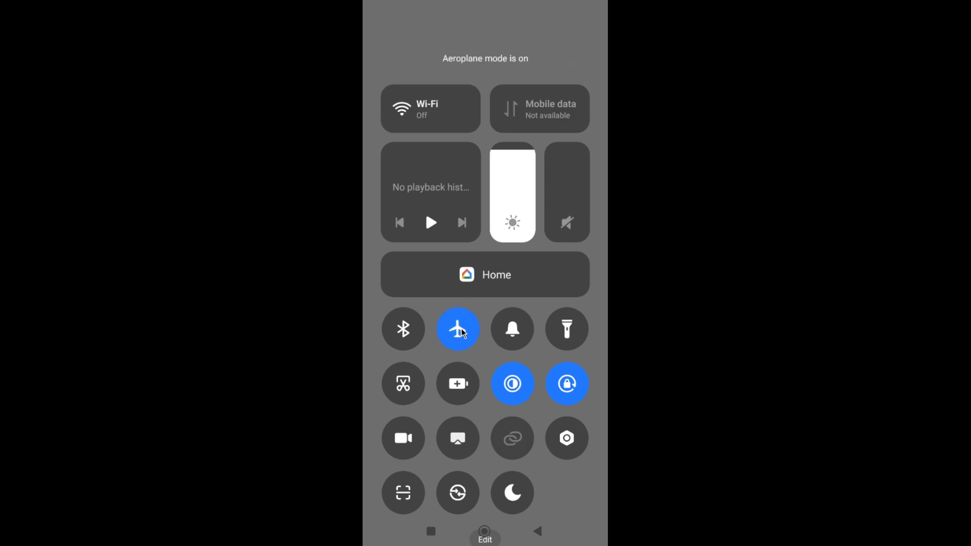
left_click(458, 329)
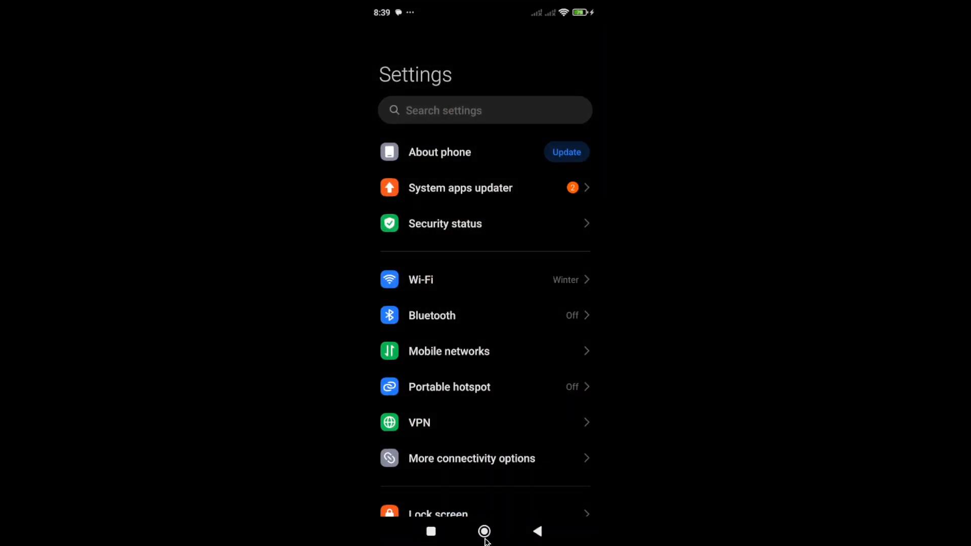
left_click(485, 531)
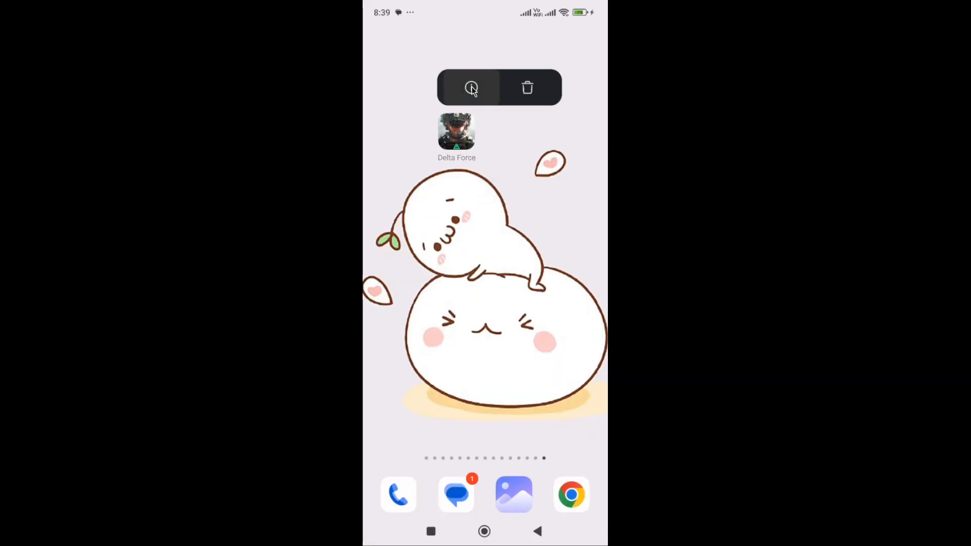
Force stop Delta Force from App info, review its storage and permissions, and return home.
left_click(471, 87)
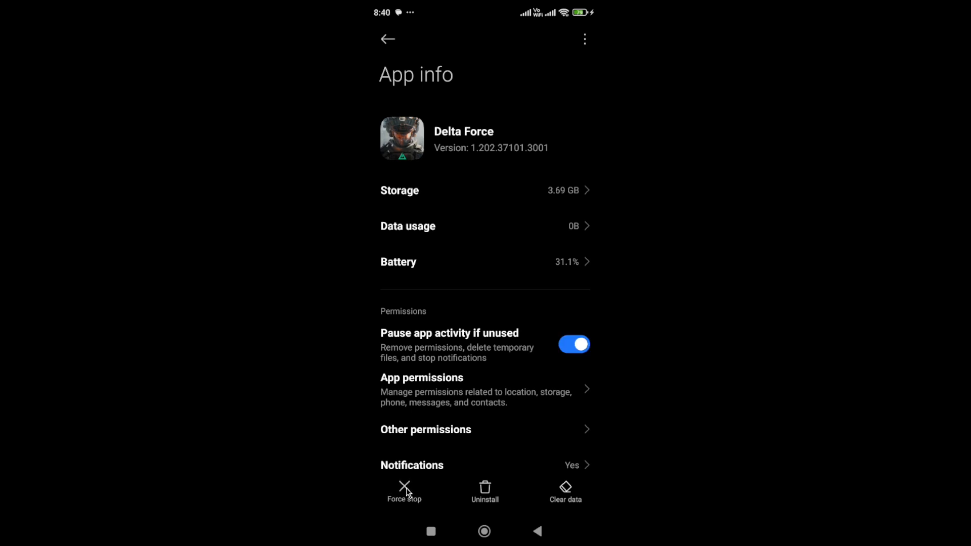
left_click(403, 490)
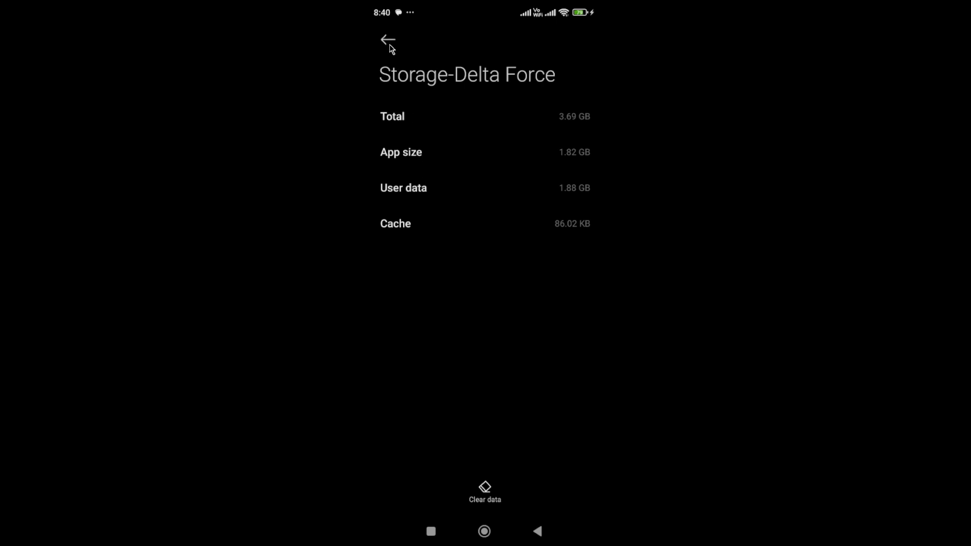
left_click(387, 39)
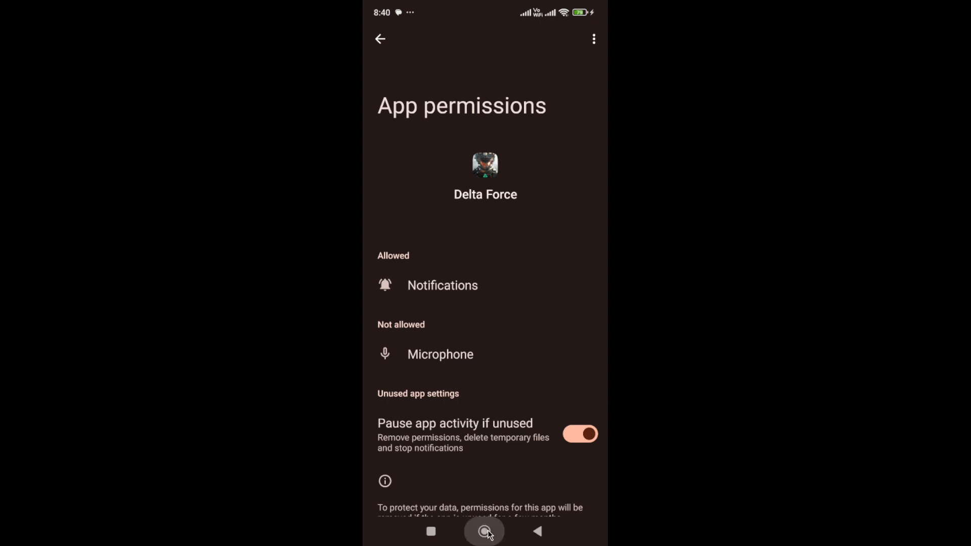
left_click(485, 531)
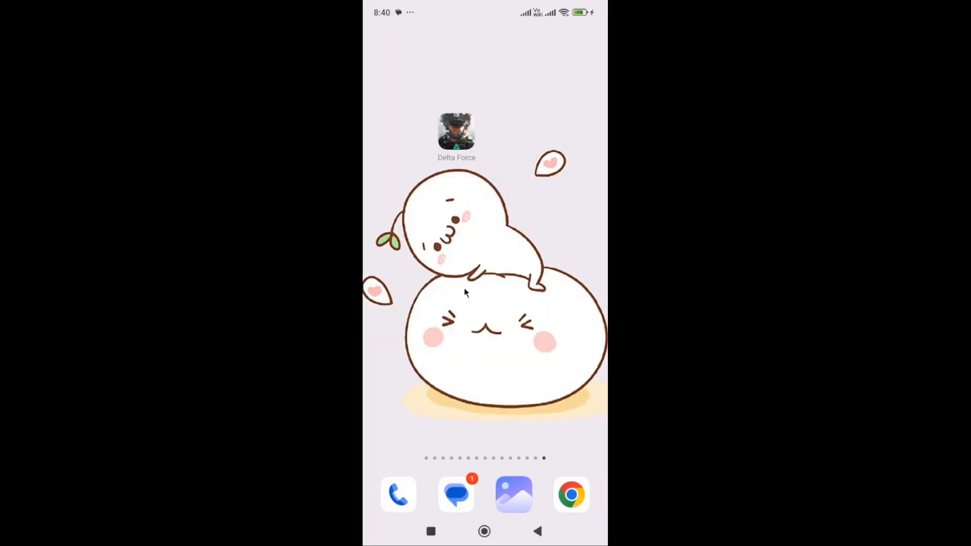
mouse_move(453, 175)
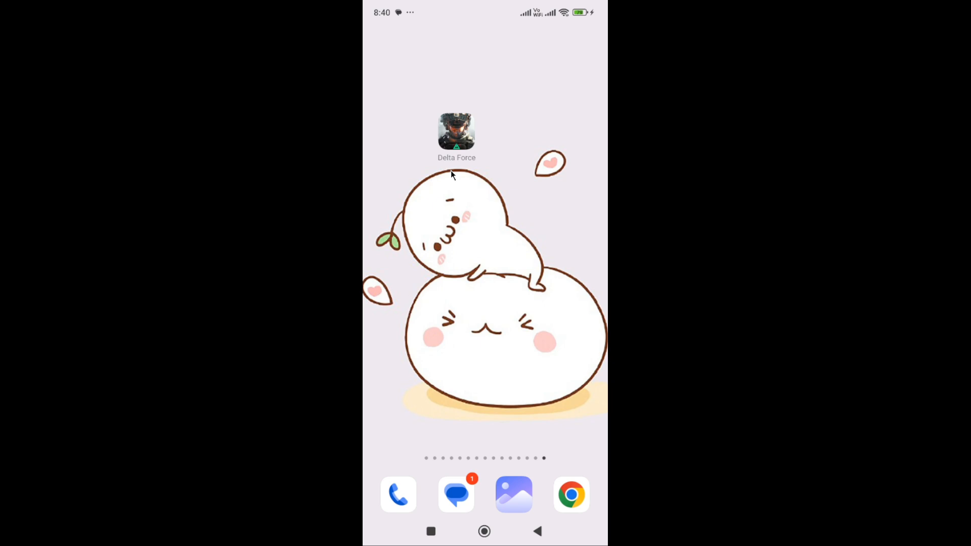
mouse_move(426, 459)
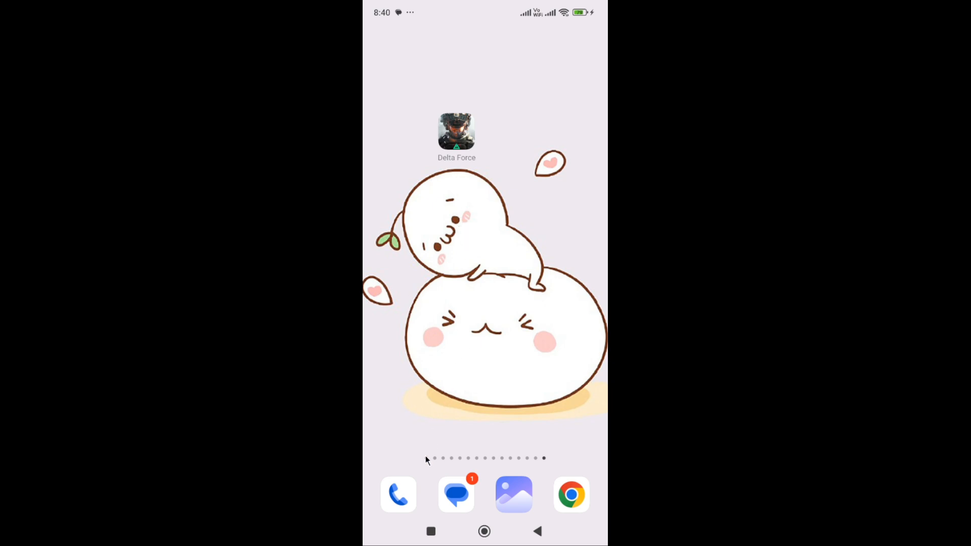